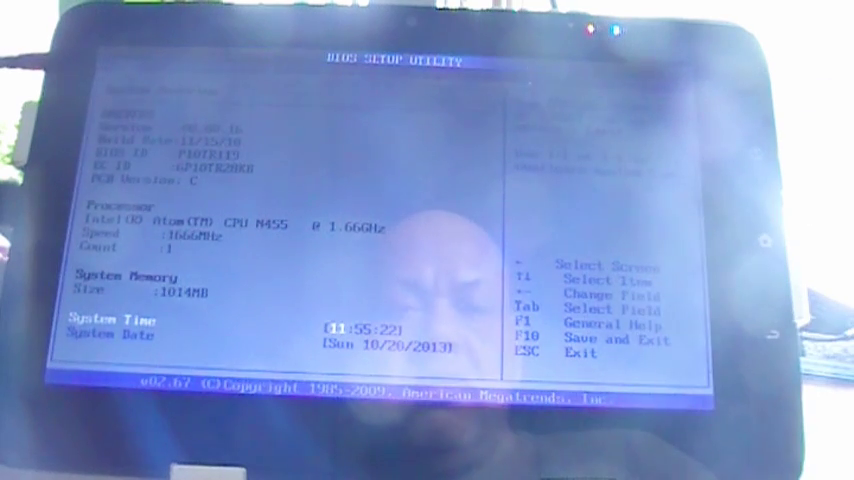
Move from the Main system information screen toward the Boot tab.
key("right")
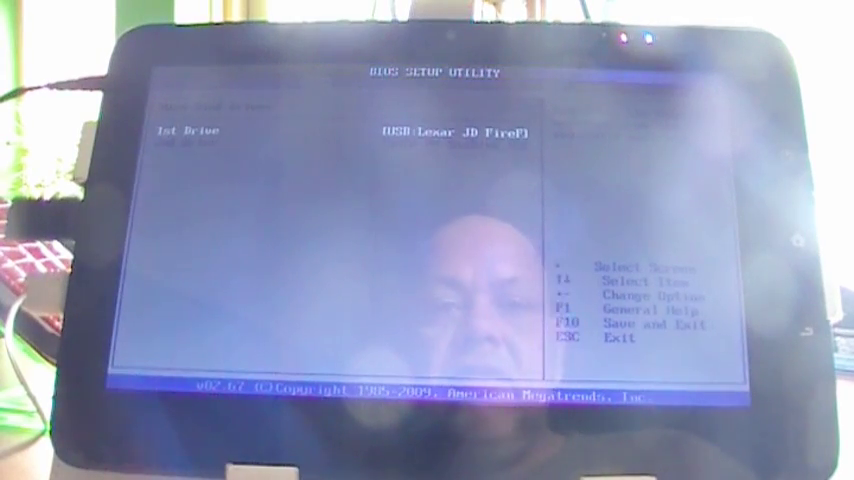
Request save-and-exit with F10 after the USB Lexar JD FireFly is first drive.
key("F10")
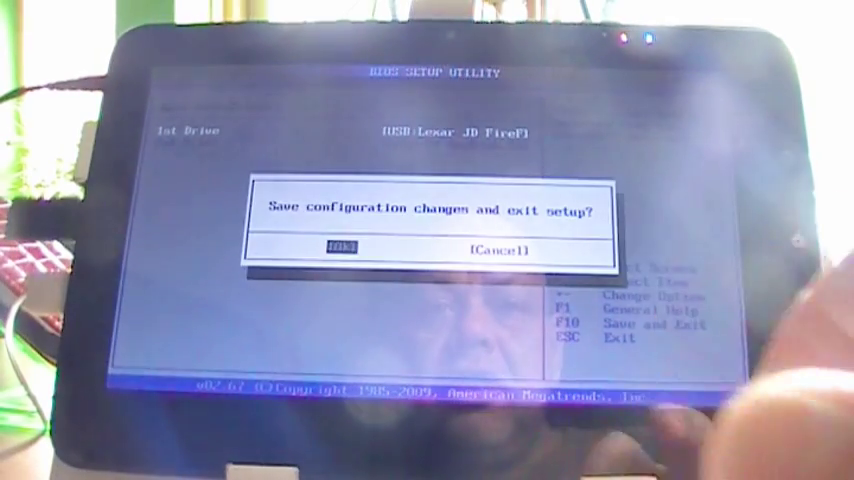